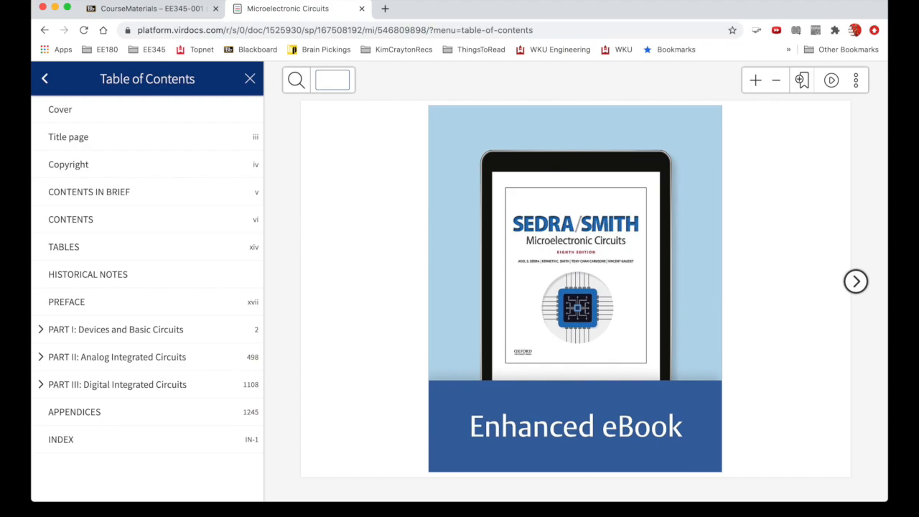
- Jump from the cover to the Contents in Brief page via the CONTENTS sidebar entry
click(855, 280)
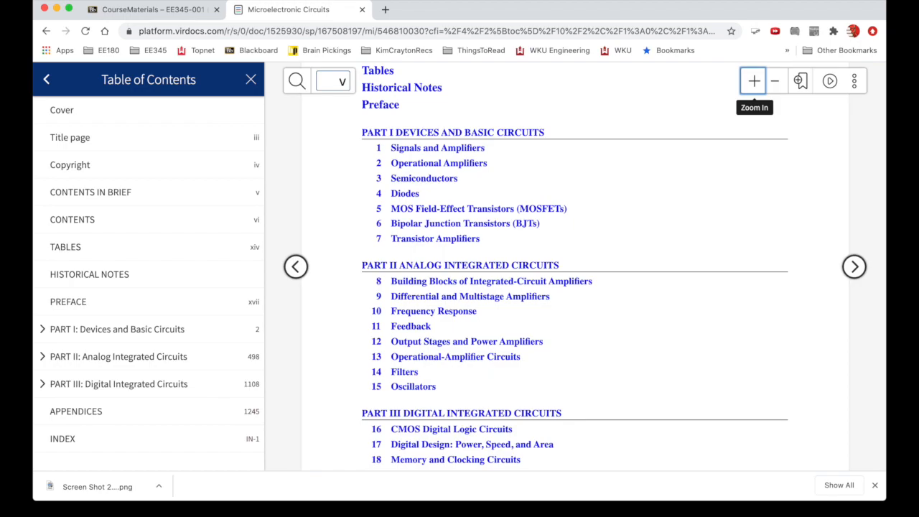